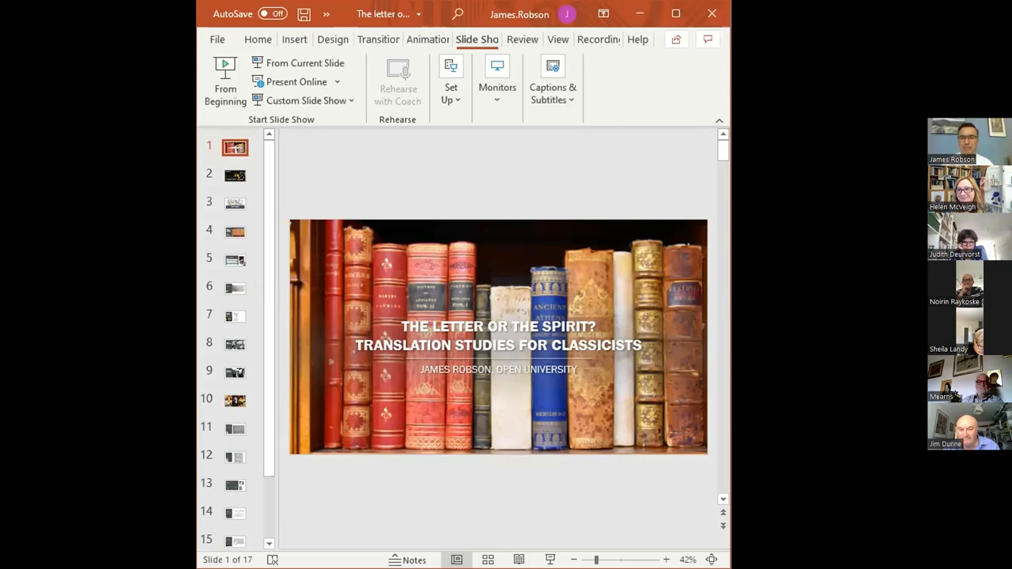
pyautogui.moveTo(663, 109)
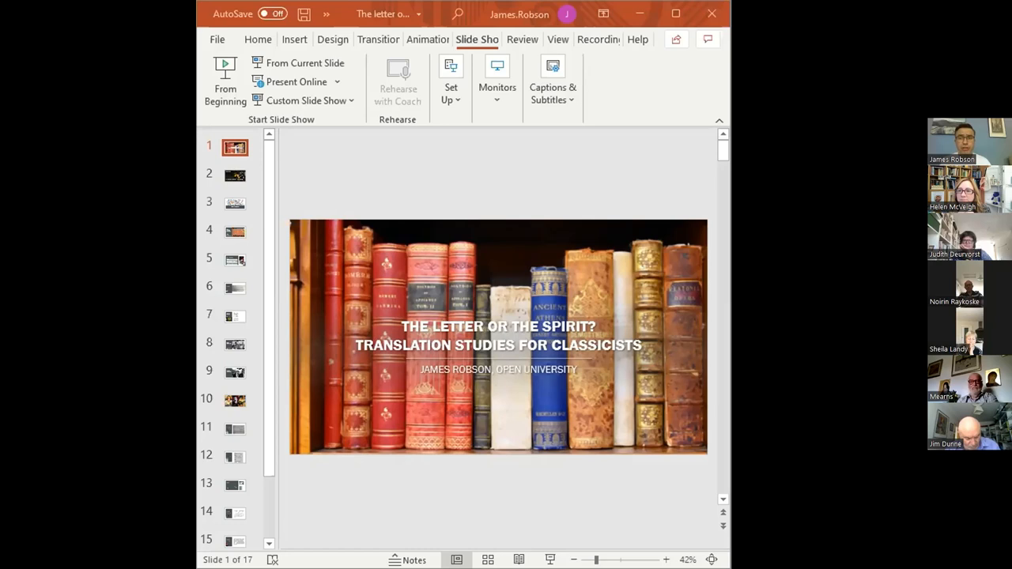
pyautogui.moveTo(563, 434)
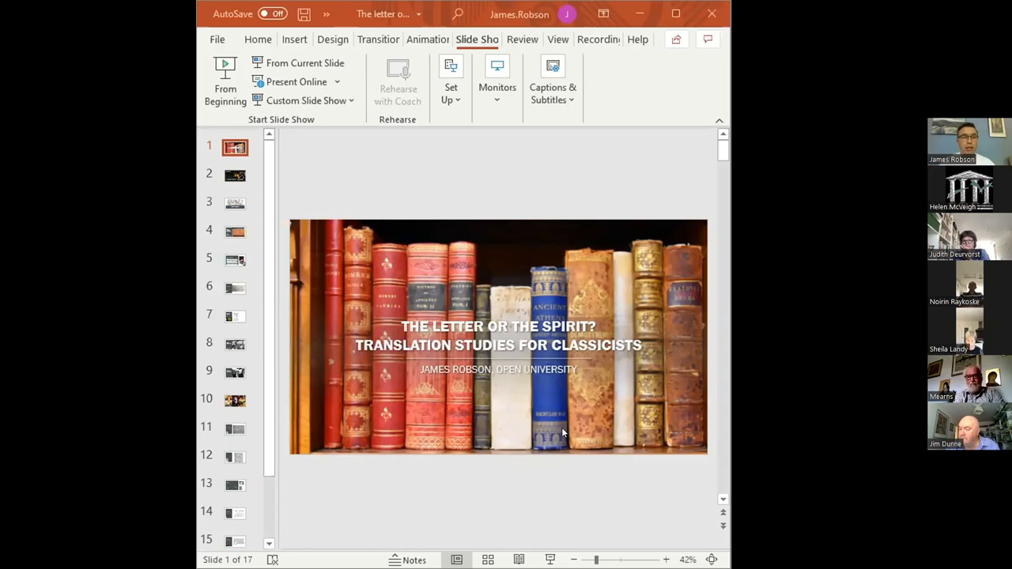
pyautogui.moveTo(568, 451)
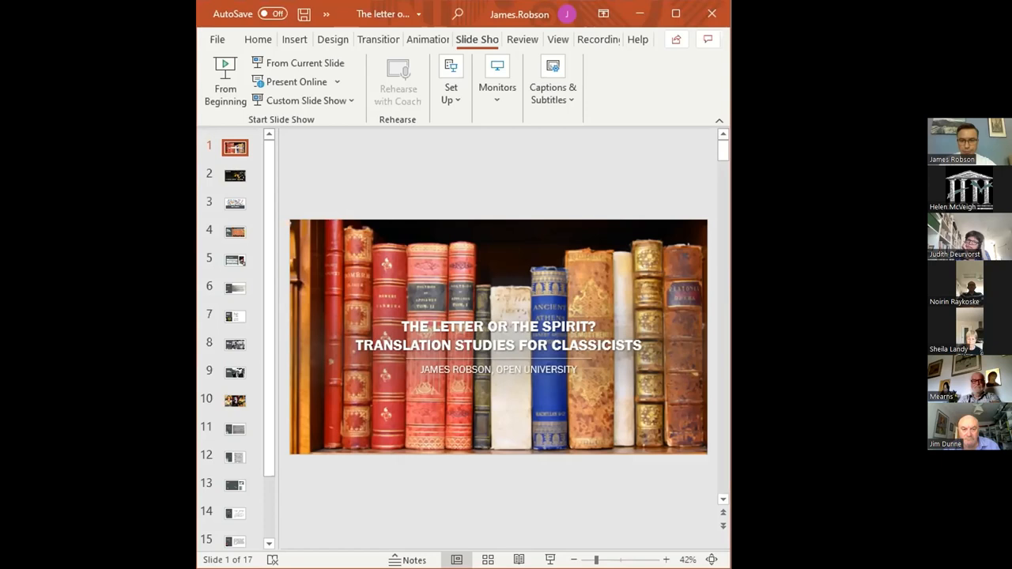
pyautogui.moveTo(627, 300)
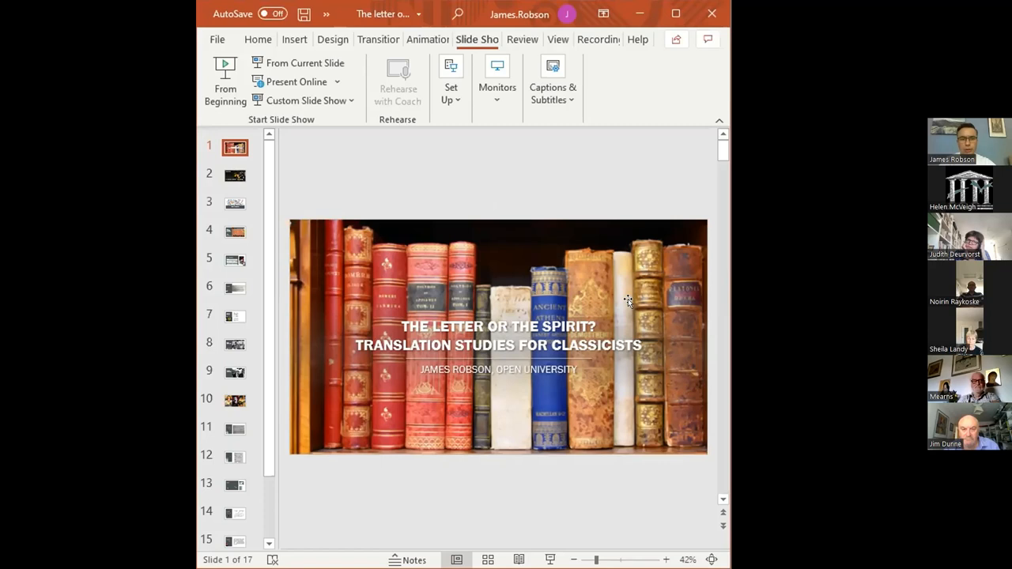
# - Show slide 2, "Questions", asking what makes a good translation
pyautogui.click(234, 174)
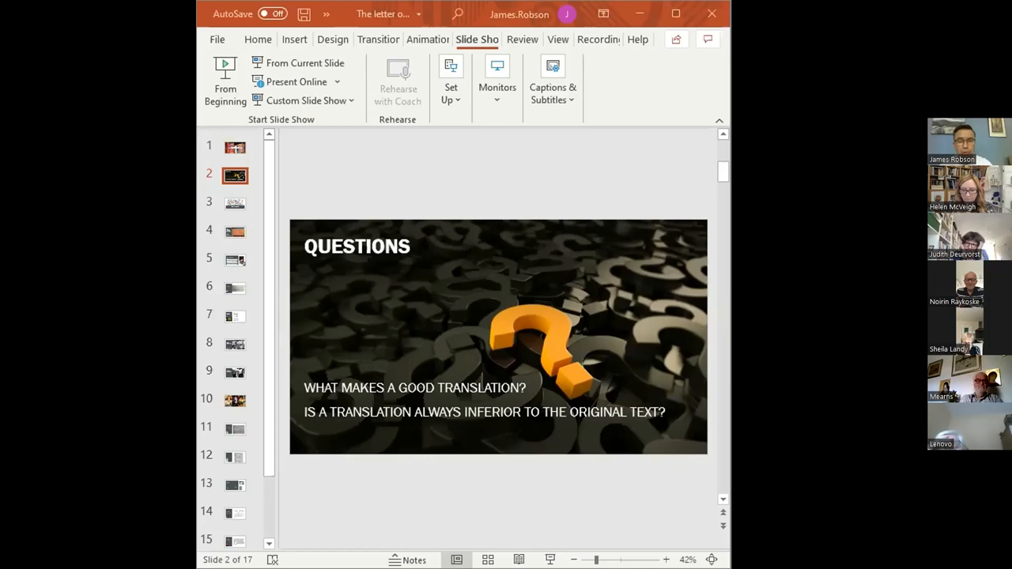
pyautogui.moveTo(593, 471)
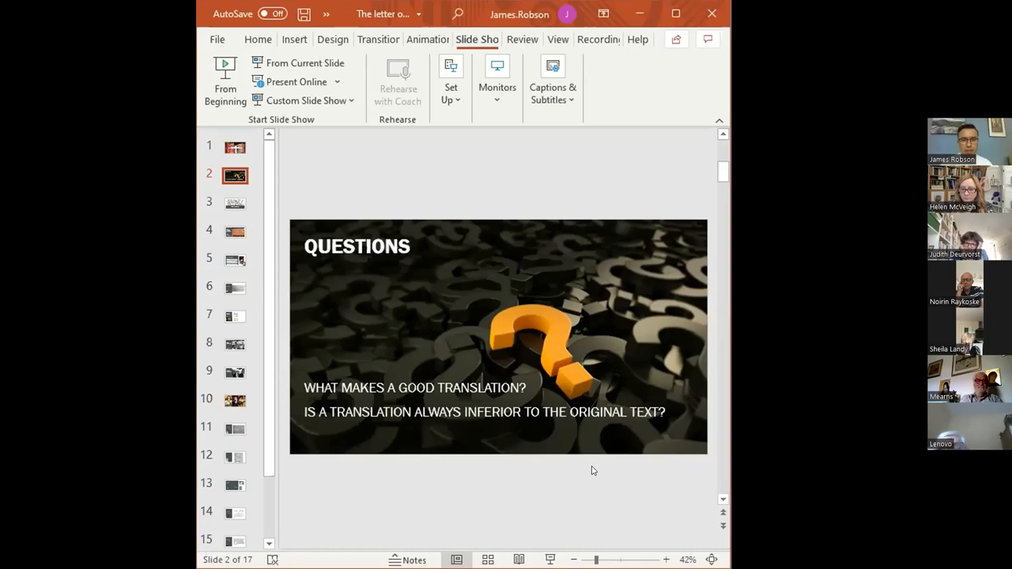
# - Show slide 4, "Possible Text Types", listing manuals, textbooks, subtitles and more
pyautogui.click(234, 203)
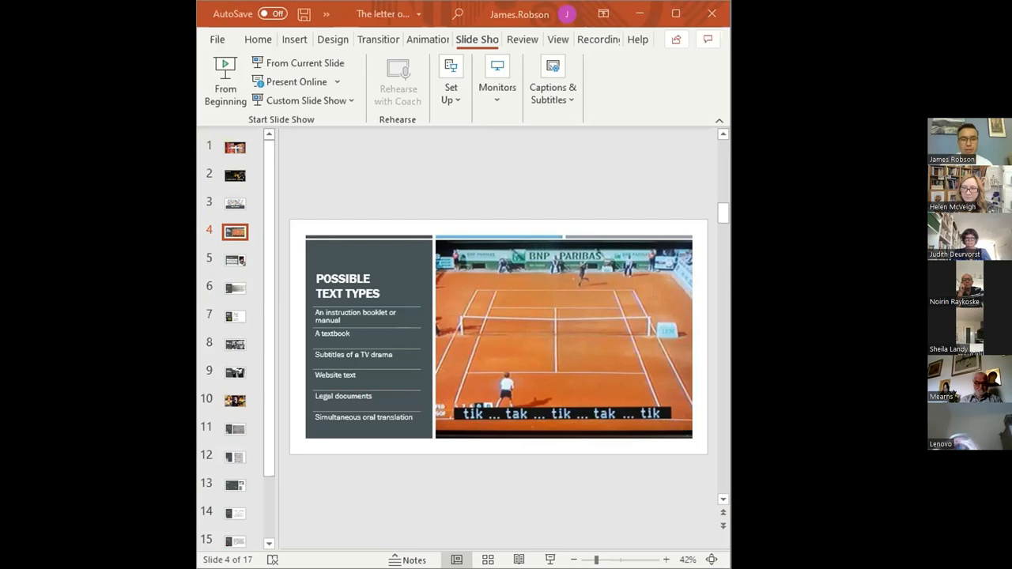
# - Show slide 5, "Translation Studies", listing skopos, source/target language and orientations
pyautogui.click(235, 259)
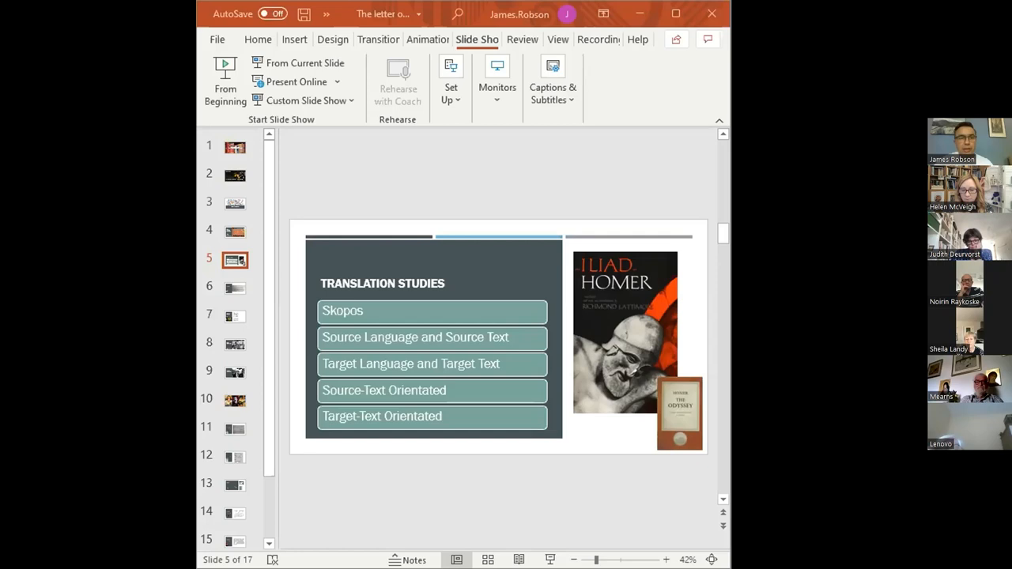
# - Show slide 6, "Aristophanes, Clouds 1-14", with Sommerstein's 1982 translation
pyautogui.click(234, 287)
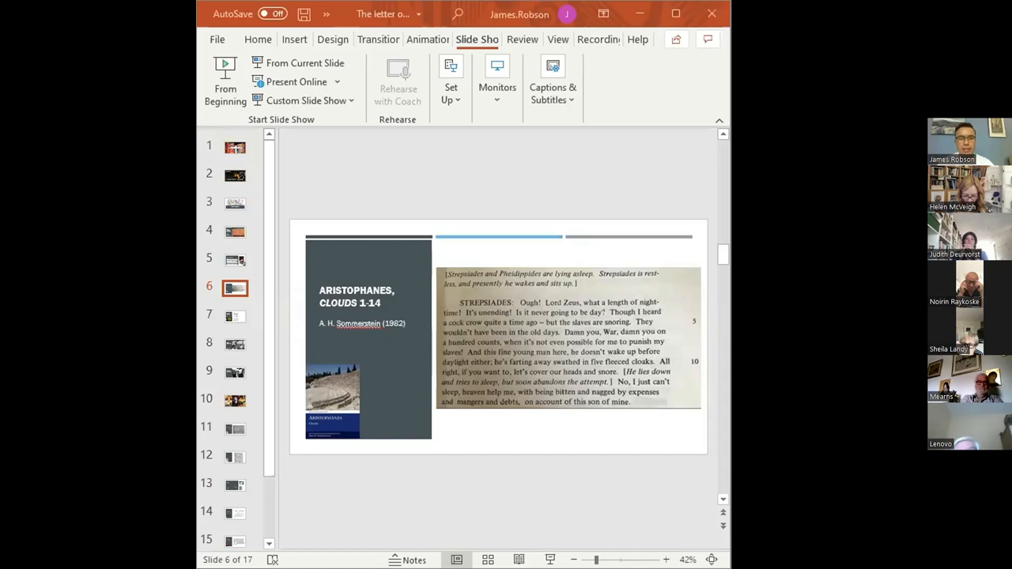
# - Show slide 7, "Aristophanes' Clouds: A New Musical Comedy" (2008), with lyrics and stage photo
pyautogui.click(234, 315)
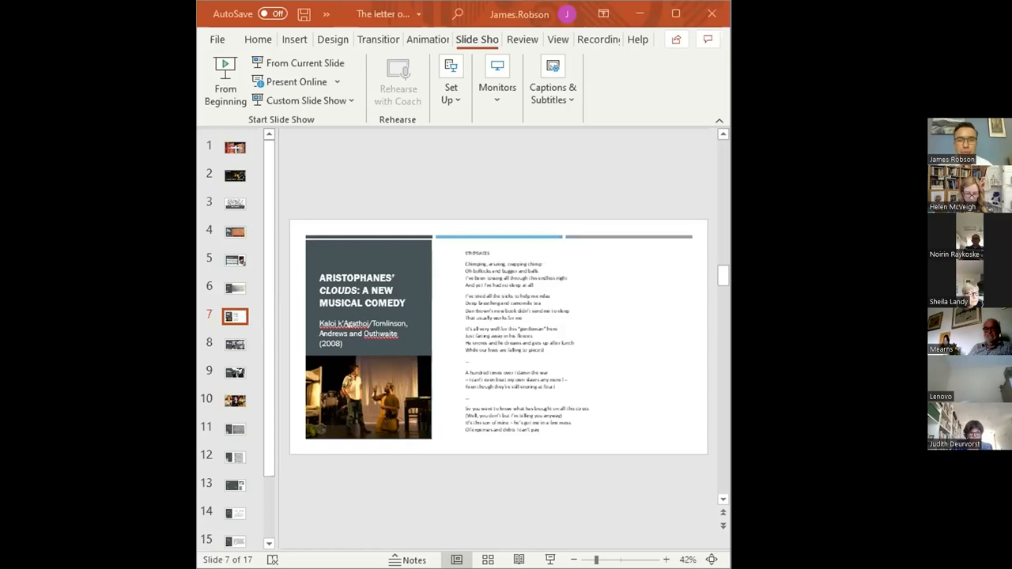
pyautogui.moveTo(605, 455)
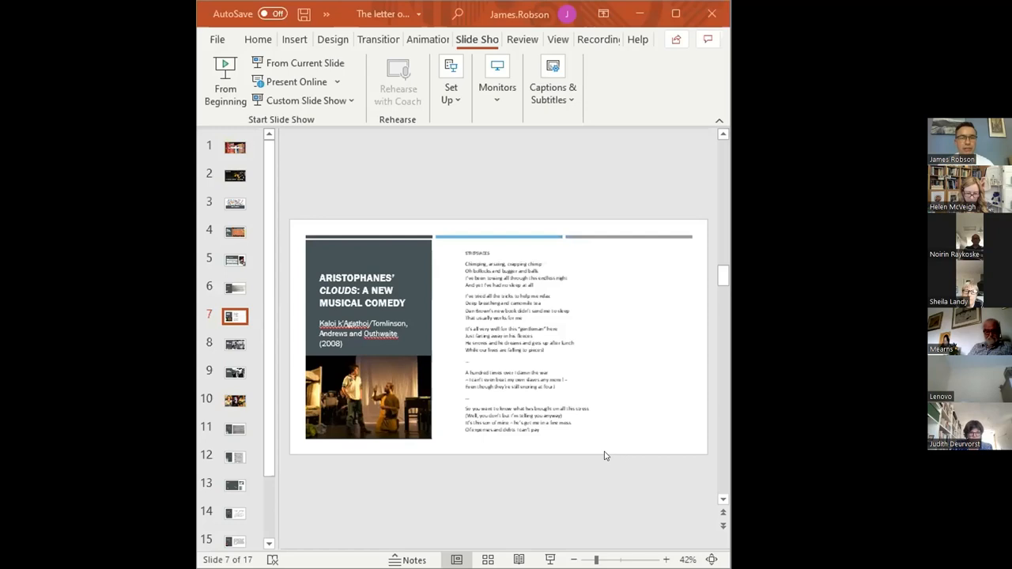
pyautogui.moveTo(715, 493)
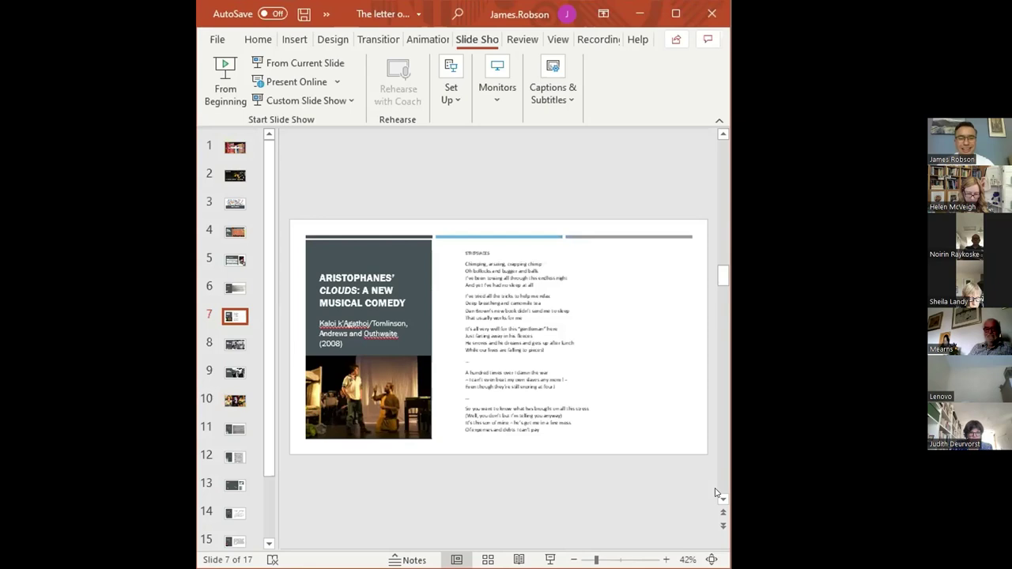
# - Show slide 8, "Nabokov", with his quote on literal, footnoted translation
pyautogui.click(234, 343)
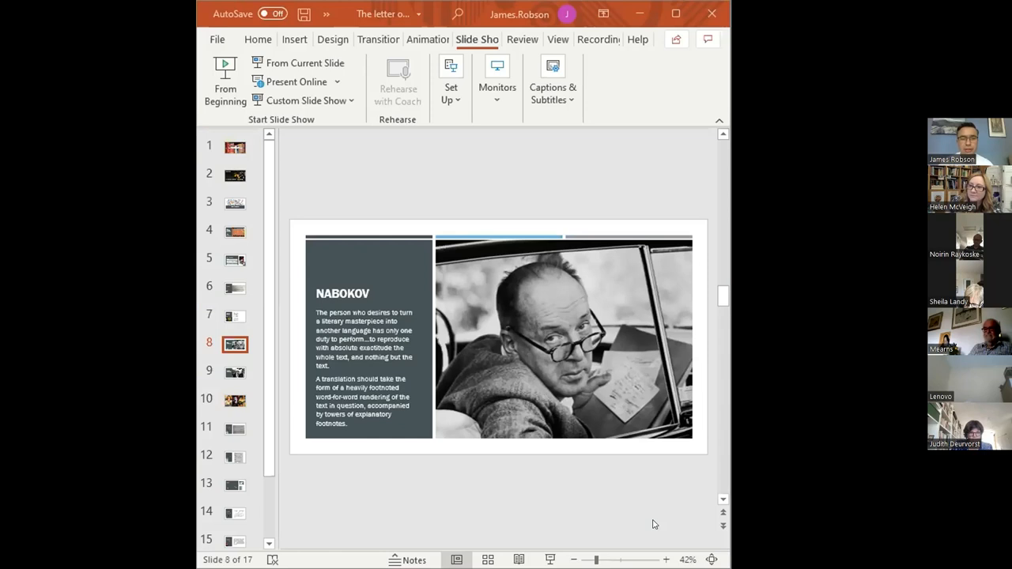
# - Show slide 9, "Ezra Pound", on translating meaning rather than words
pyautogui.click(234, 372)
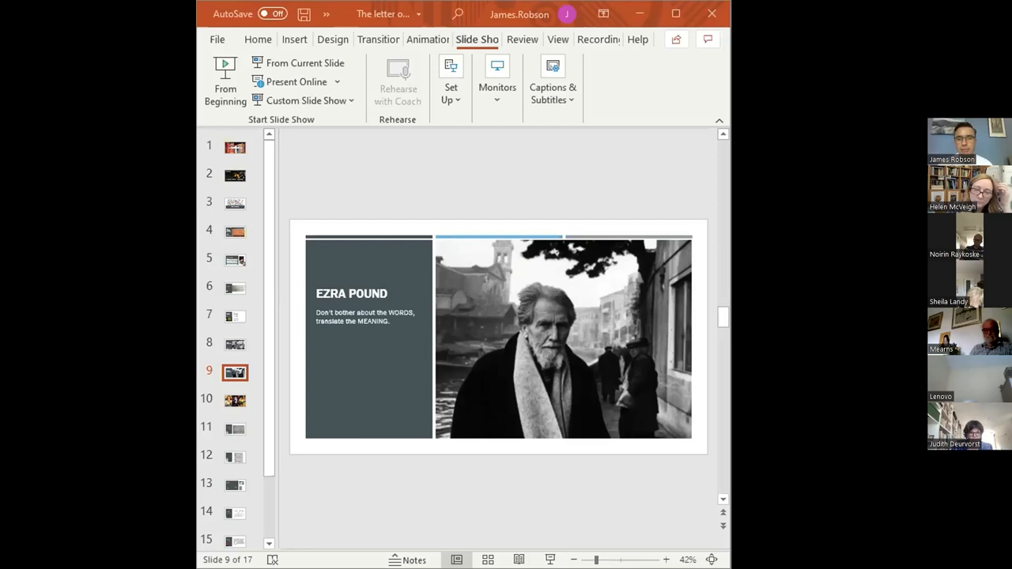
# - Show slide 10, the Medea image collage of painting, screaming face and dragon chariot
pyautogui.click(234, 399)
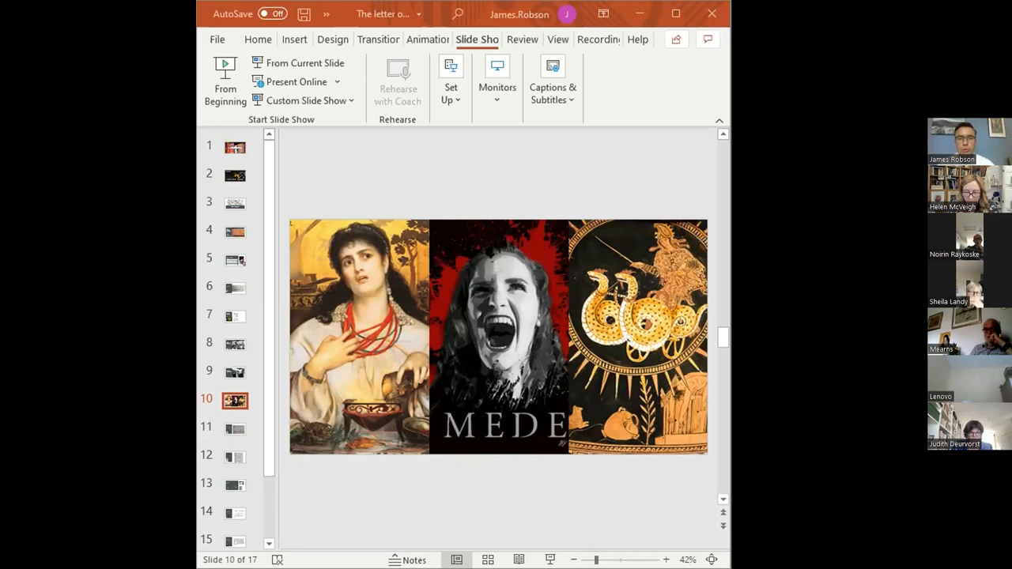
# - Show slide 11 (Morwood's Medea 16-35), then slide 12 (McLeish and Raphael's 1994 Medea)
pyautogui.click(234, 427)
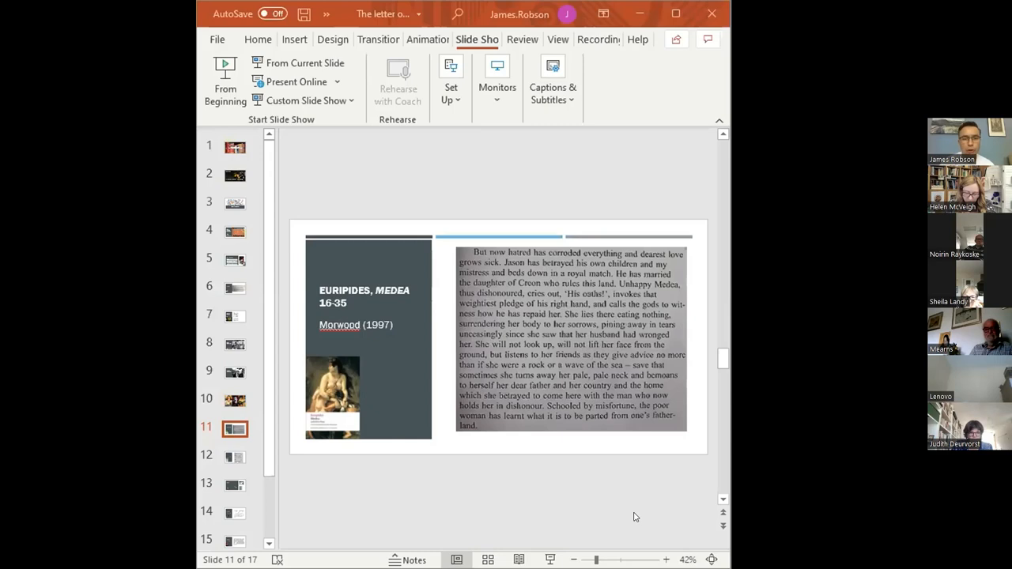
pyautogui.click(234, 455)
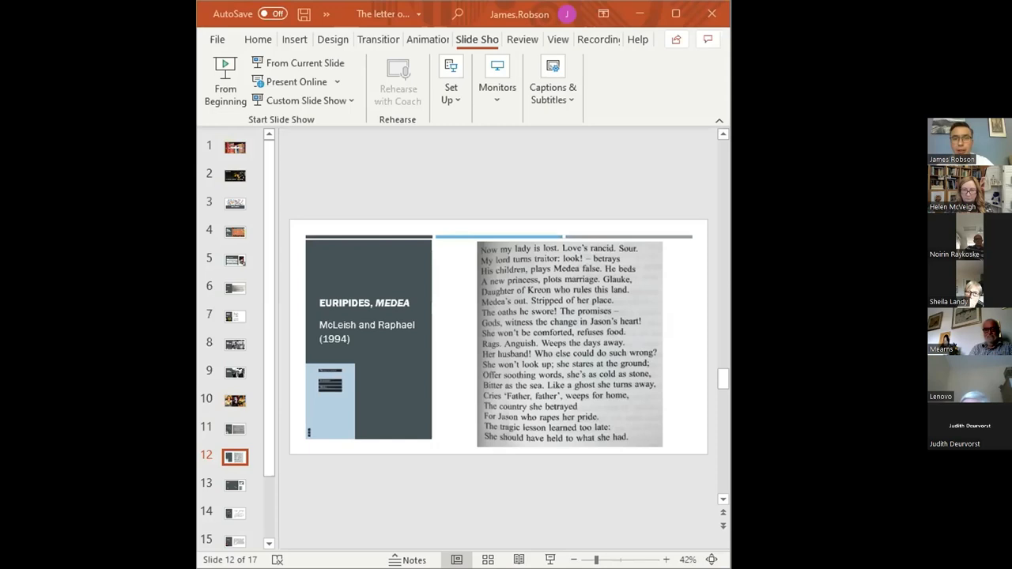
# - Show slide 13, "Foreignization and Domestication (Venuti)", citing Henderson's Loeb word choices
pyautogui.click(234, 484)
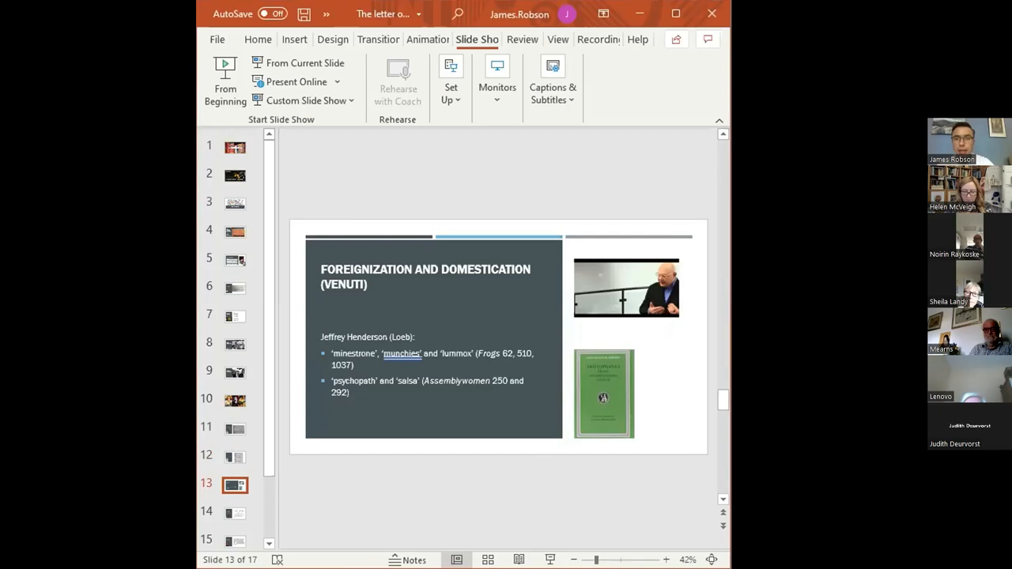